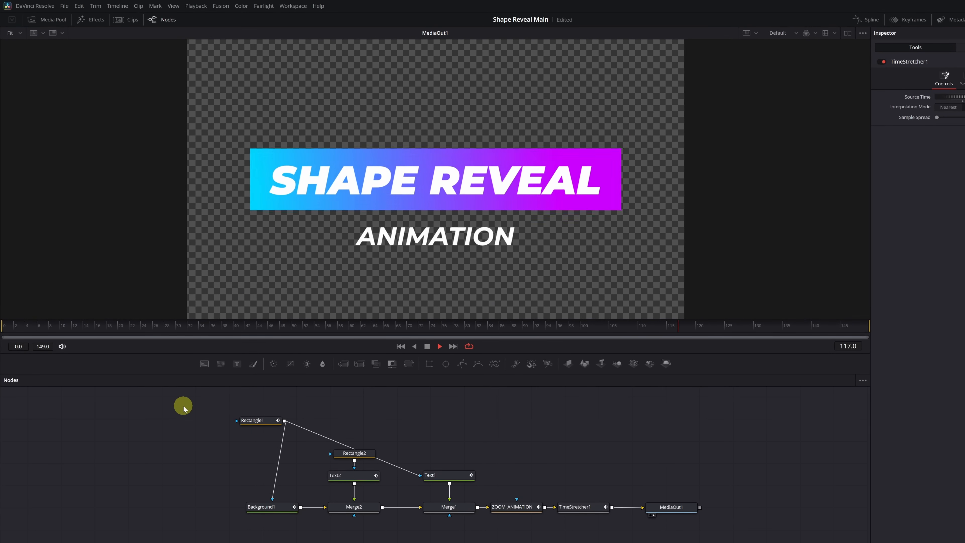
Group all selected Shape Reveal nodes into Group1 and move it toward the graph centre.
click(159, 325)
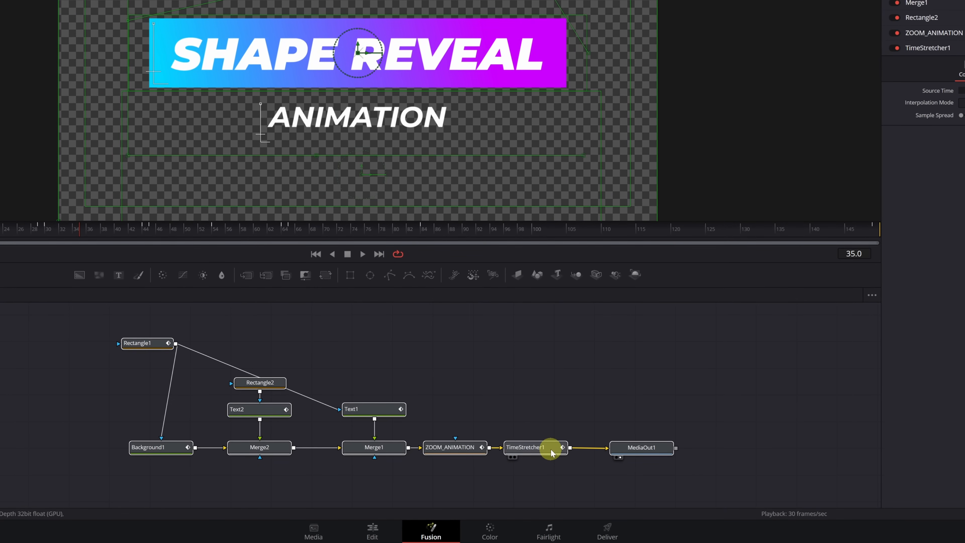
right_click(534, 448)
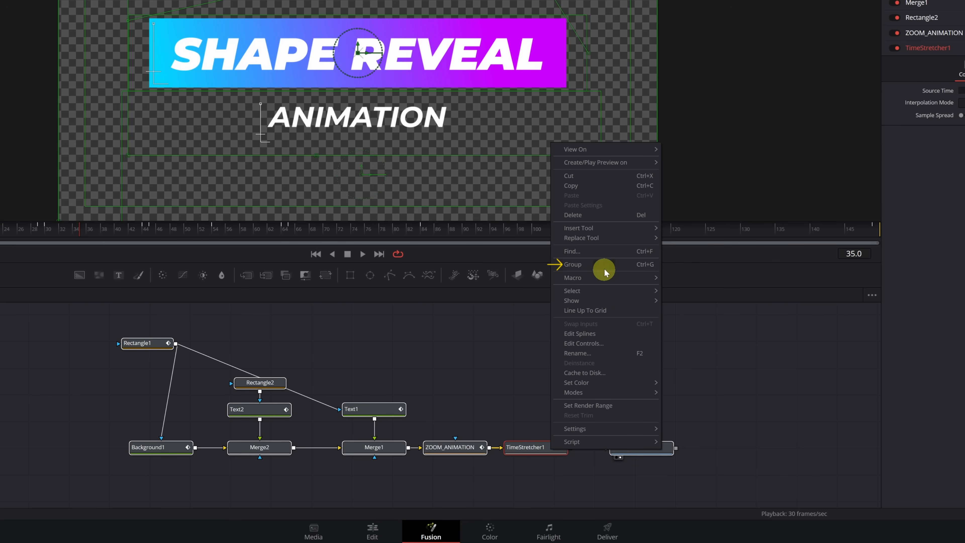
click(573, 265)
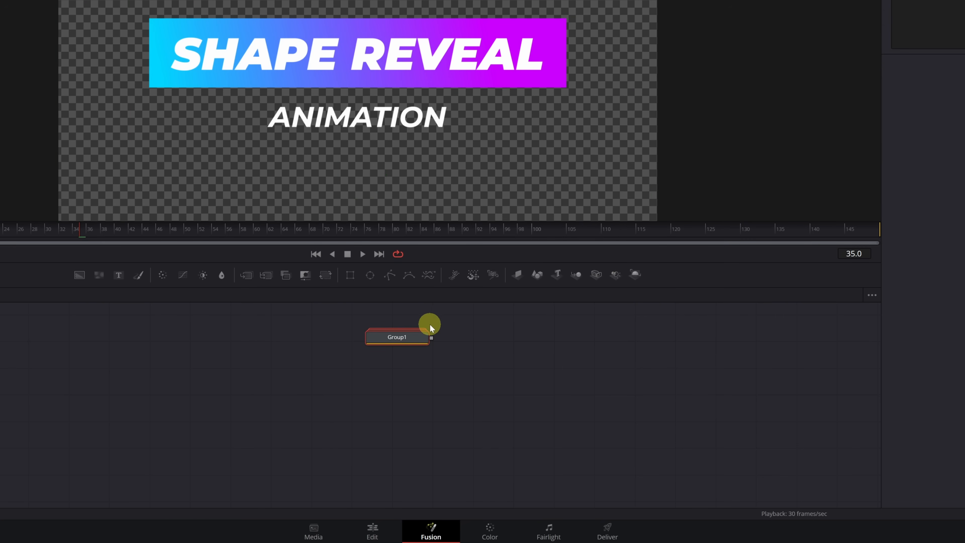
drag(397, 337, 404, 395)
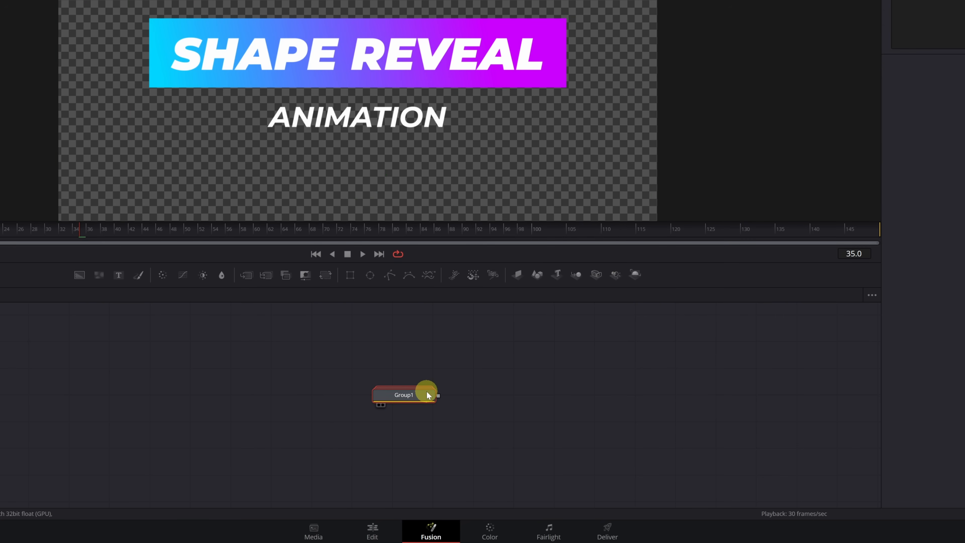
Save Group1 as a settings file named SHAPE REVEAL on the Desktop.
right_click(404, 395)
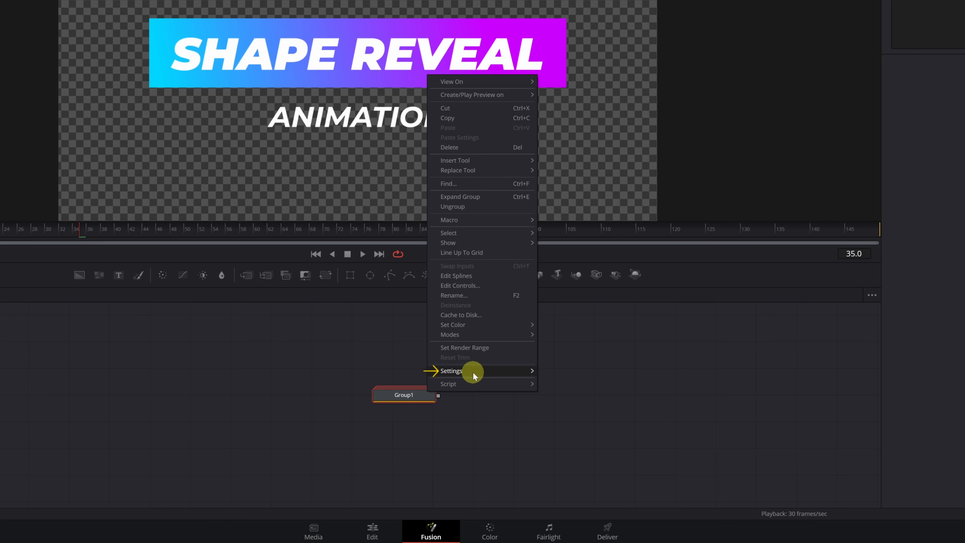
click(472, 371)
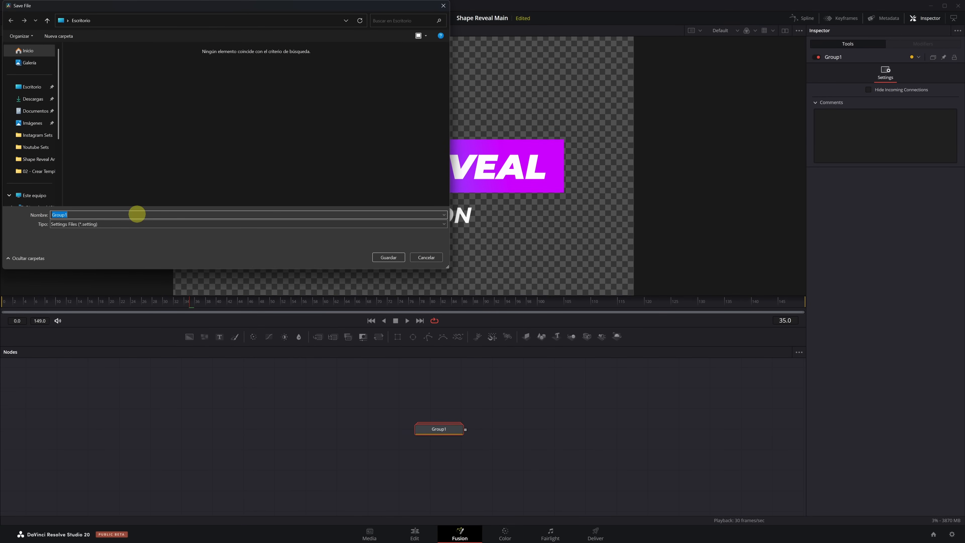
text(SHAPE RE)
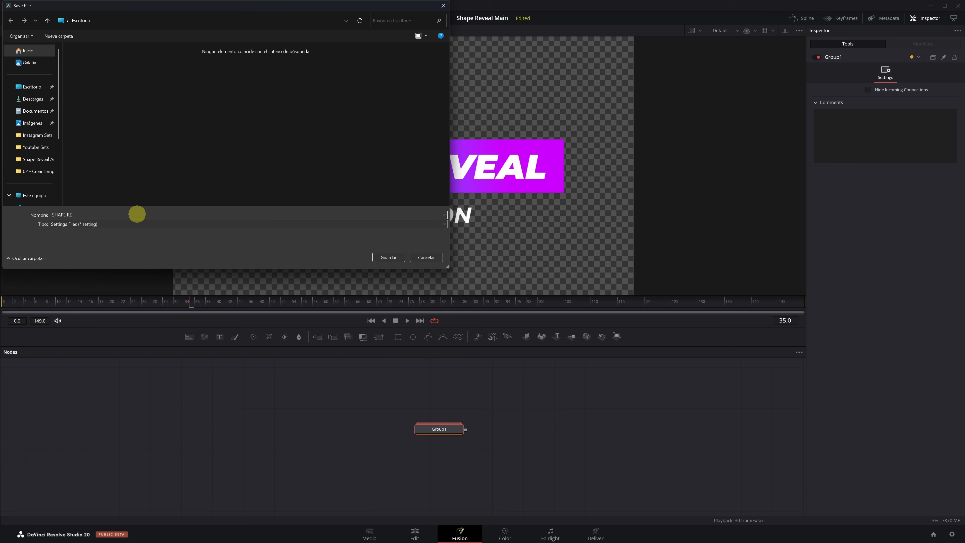
text(VEAL)
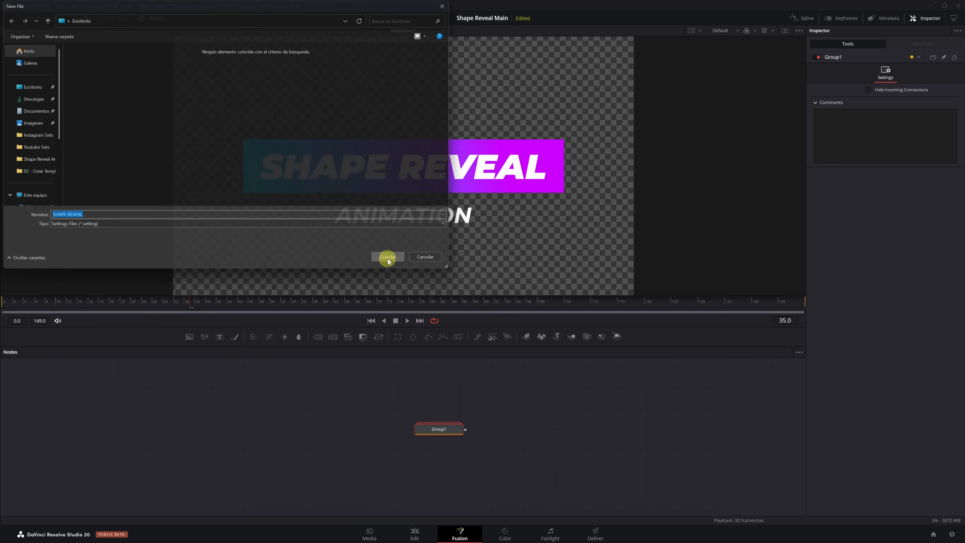
click(388, 256)
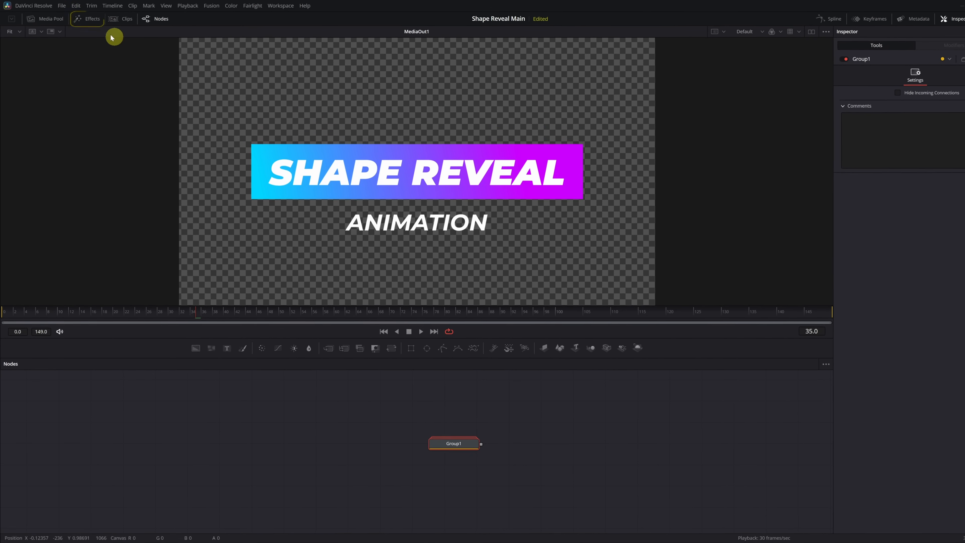
Expand the Effects library's Templates > Edit category and switch to the Edit page.
click(88, 19)
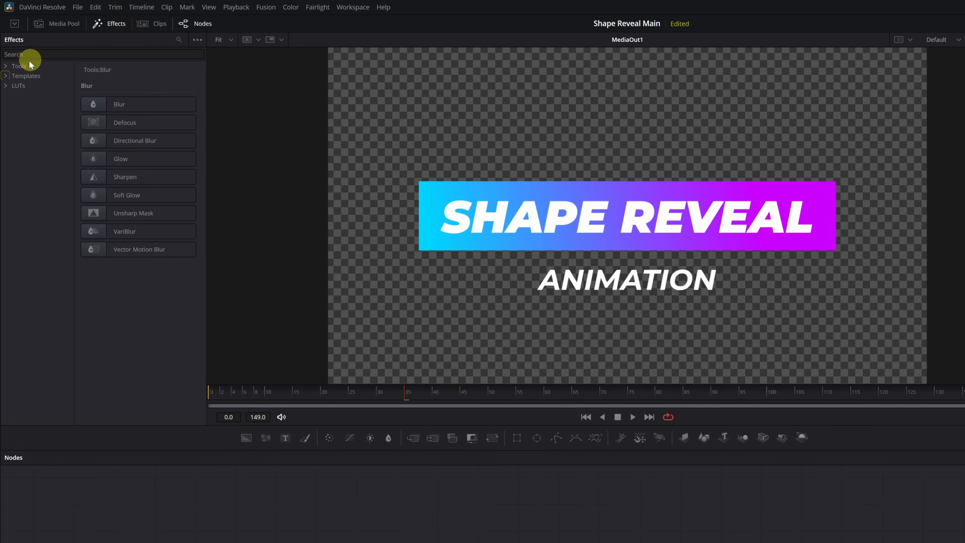
click(6, 75)
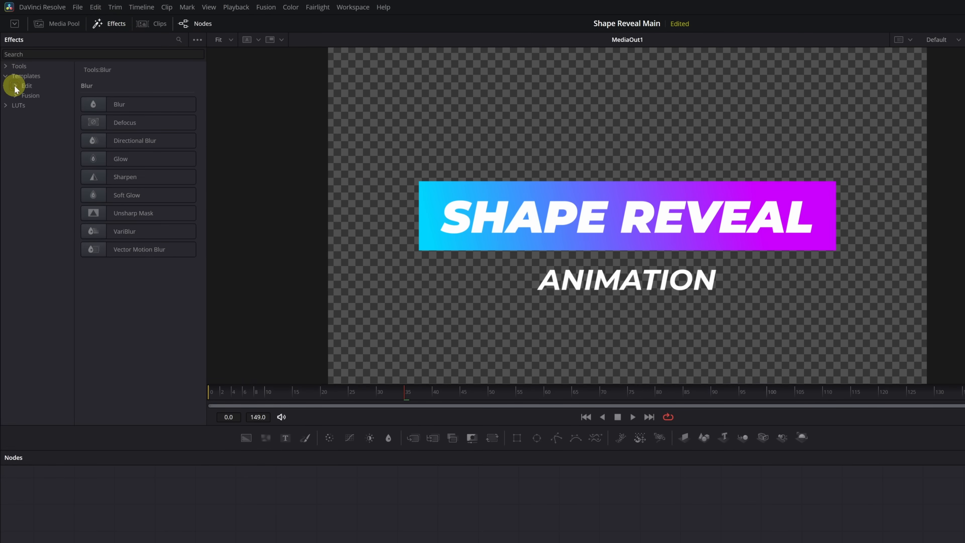
click(15, 85)
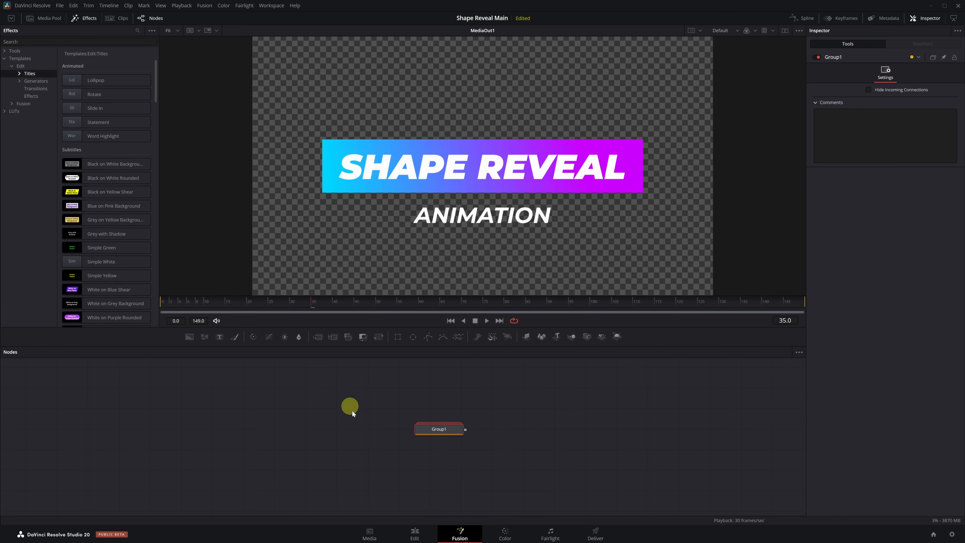
click(414, 534)
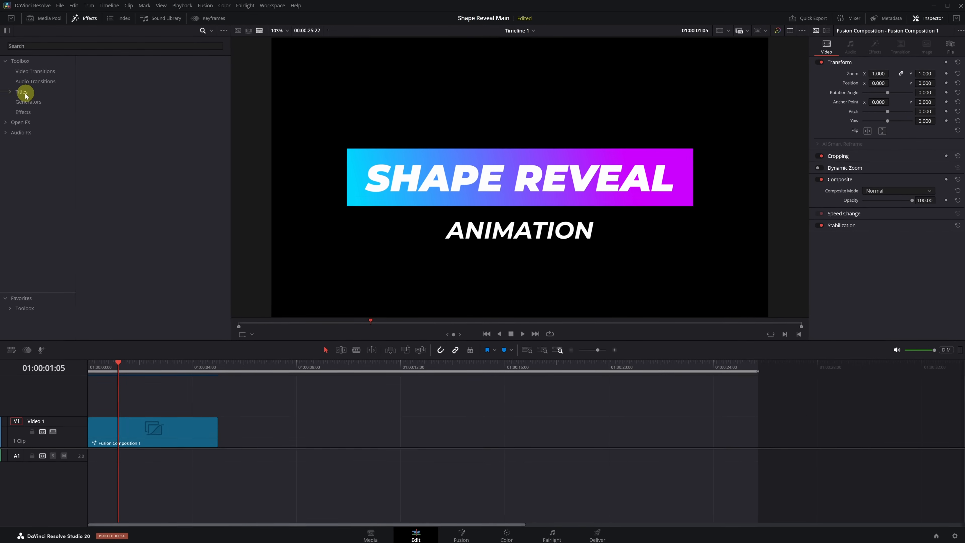
Find the SHAPE REVEAL title, place it on Timeline 1 and open it in Fusion.
click(21, 91)
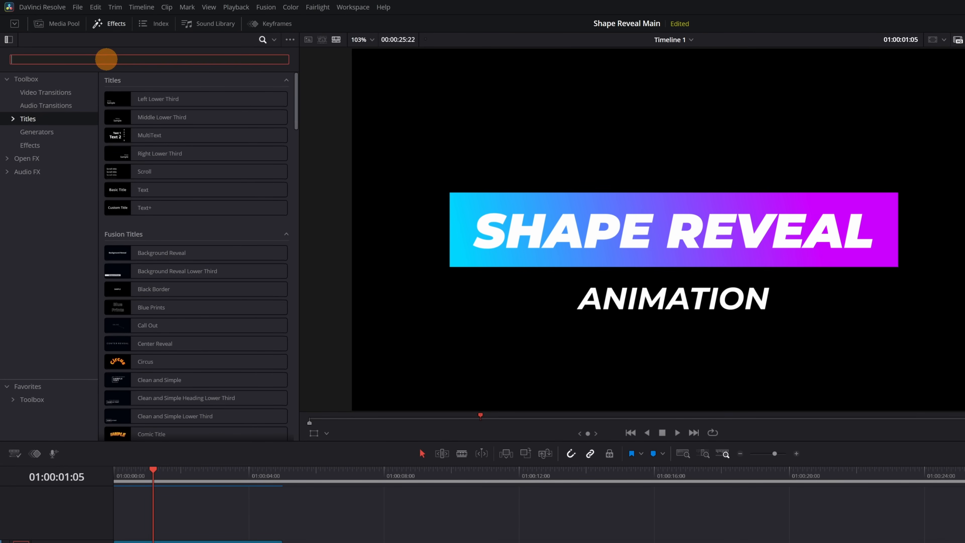
text(SHAP)
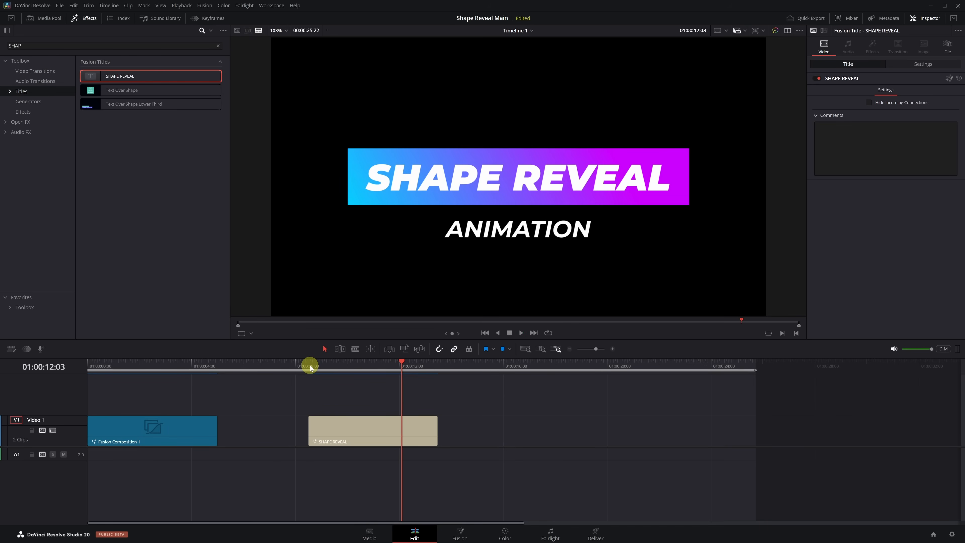
click(357, 427)
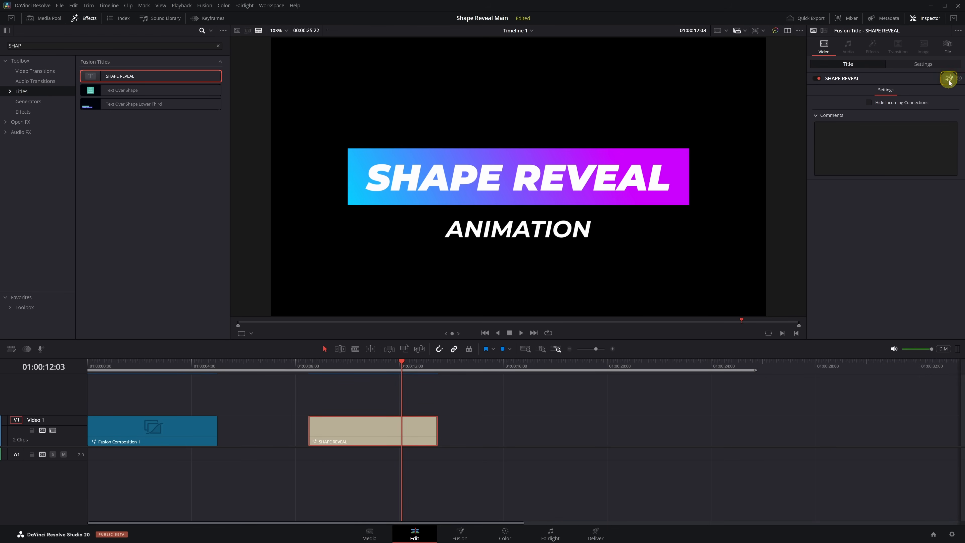
click(459, 533)
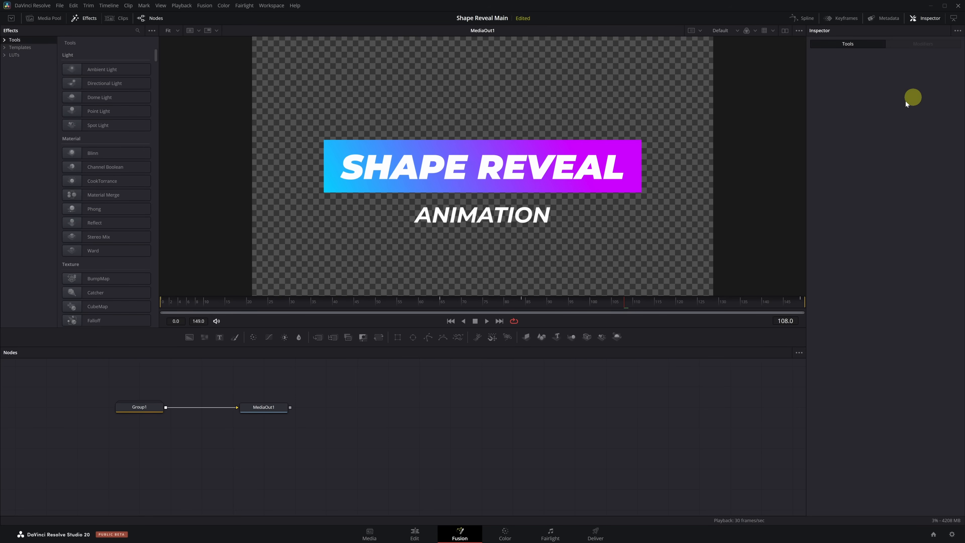
Expand Group1 to reveal its rectangle, text, merge and zoom animation nodes.
click(146, 409)
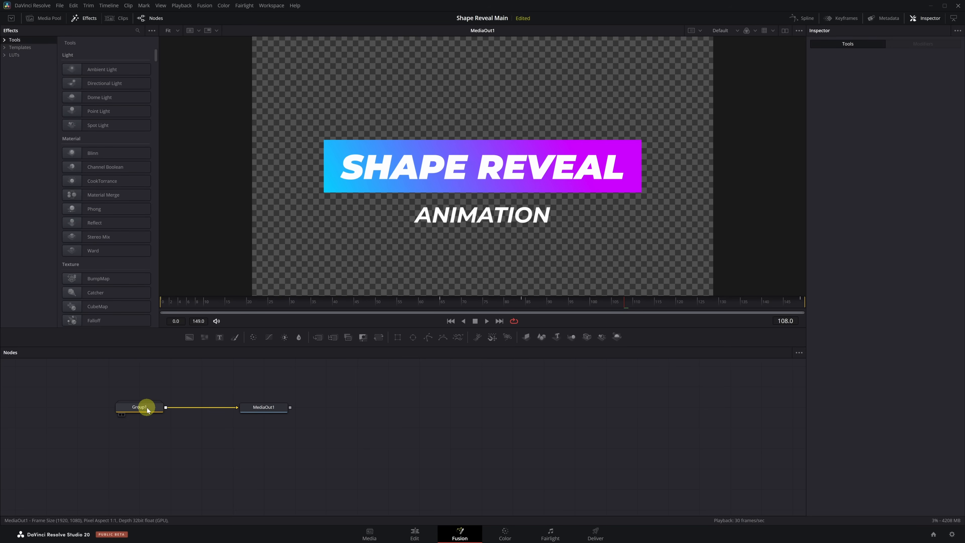
double_click(139, 407)
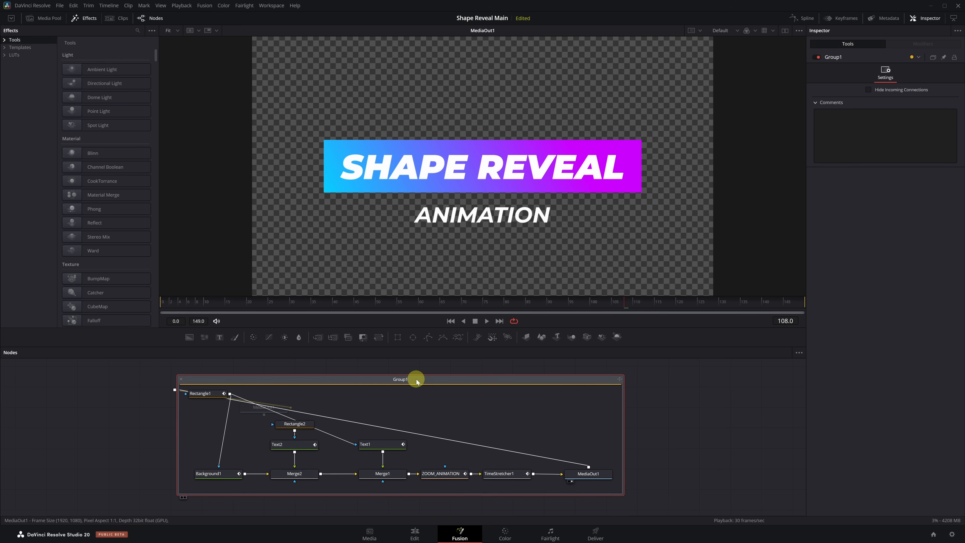
Rewrite Text1 as HOW TO MAKE and Text2 as SIX-PACKS.
click(375, 445)
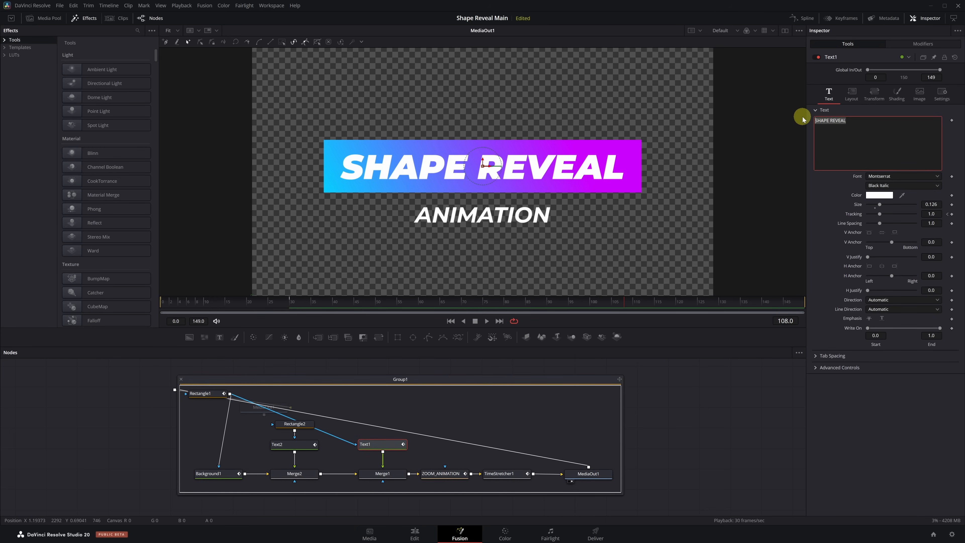
text(HOW TO MAKE)
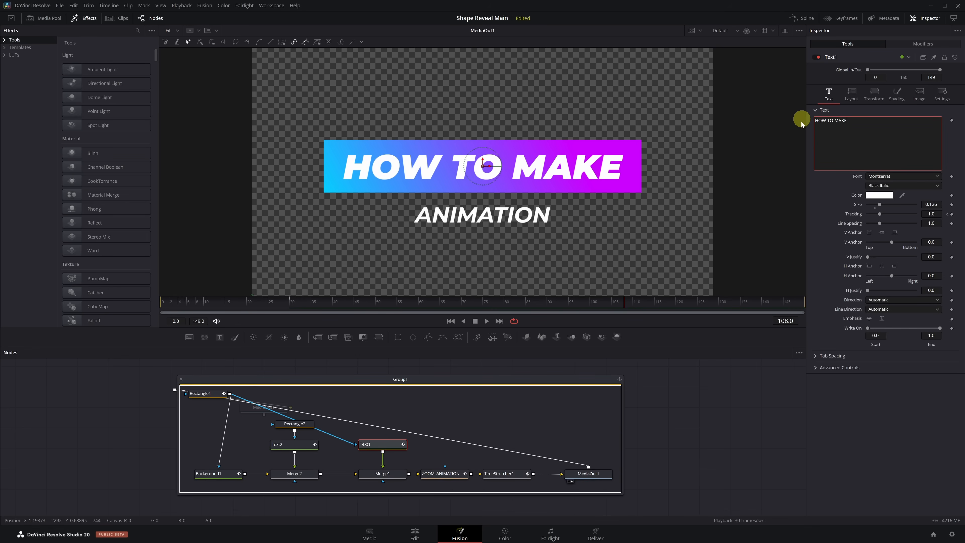
click(295, 444)
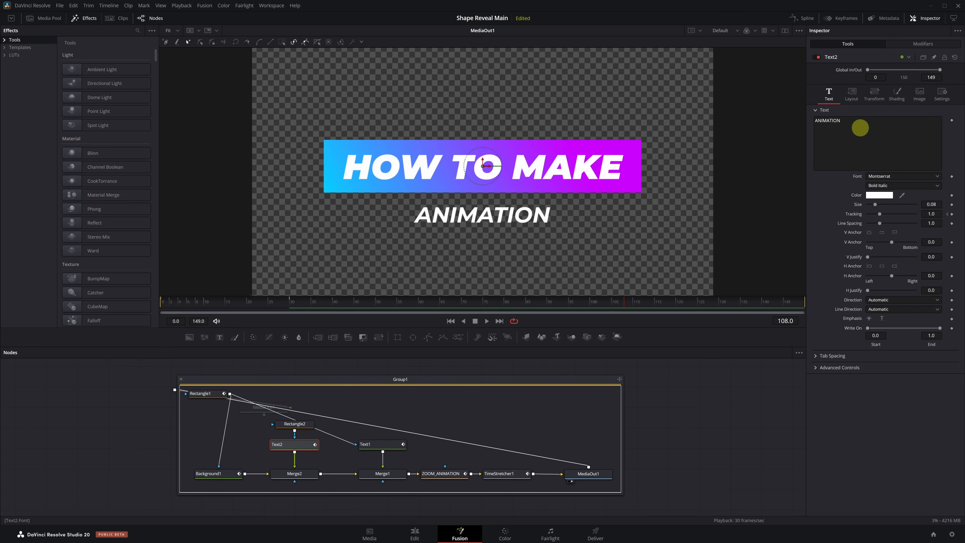
text(SIX-)
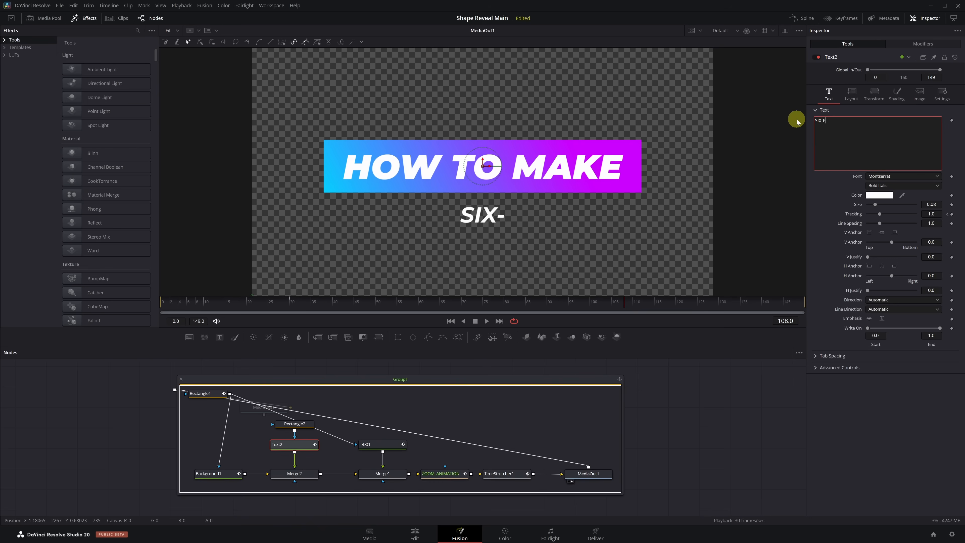
text(PACKS)
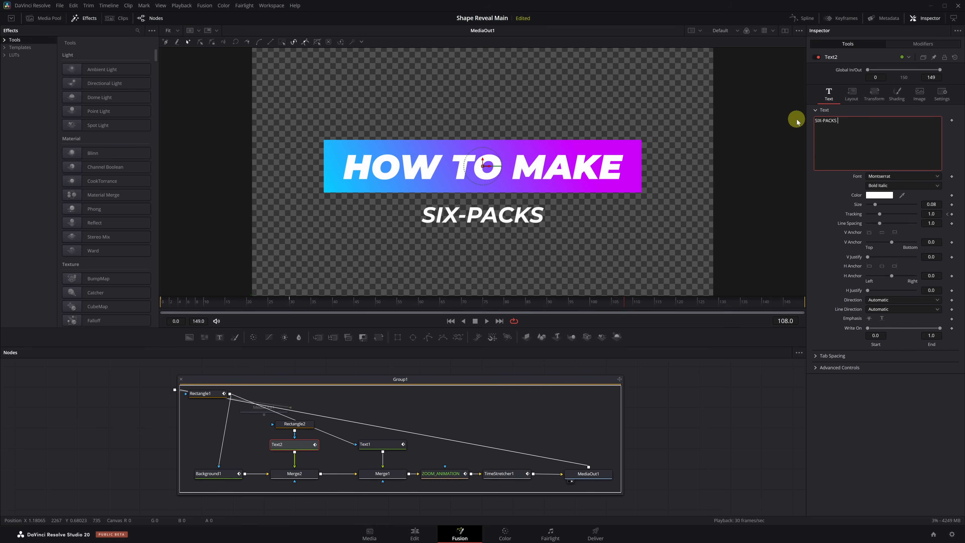